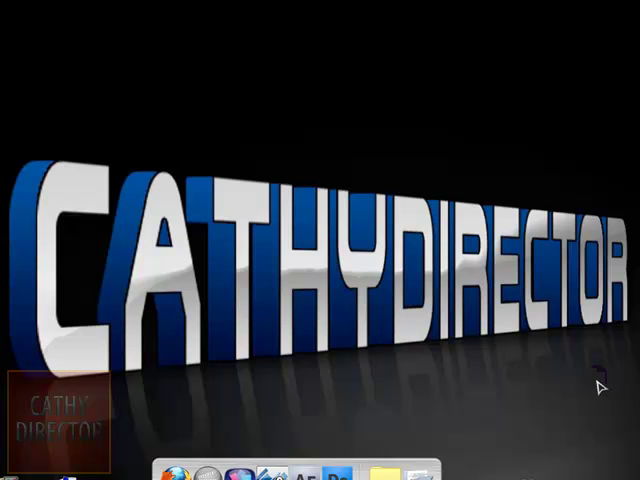
pyautogui.moveTo(367, 268)
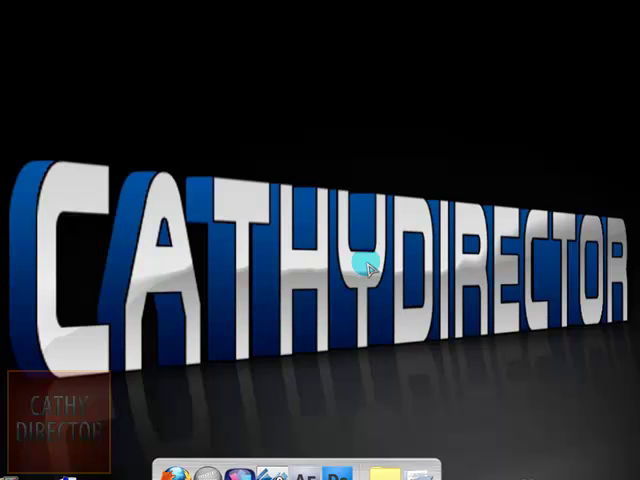
pyautogui.moveTo(221, 311)
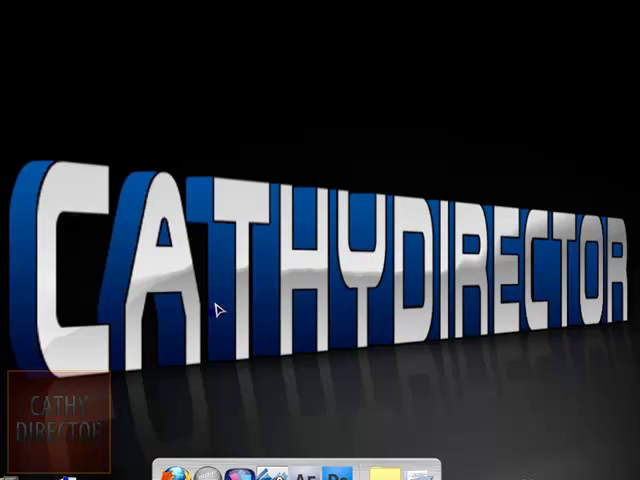
pyautogui.moveTo(147, 208)
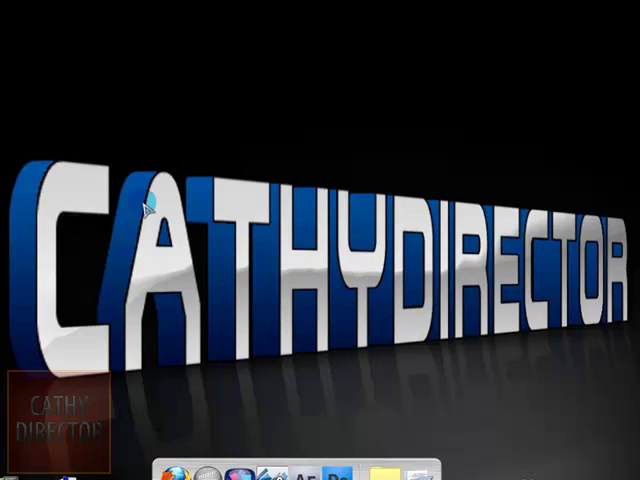
pyautogui.moveTo(12, 400)
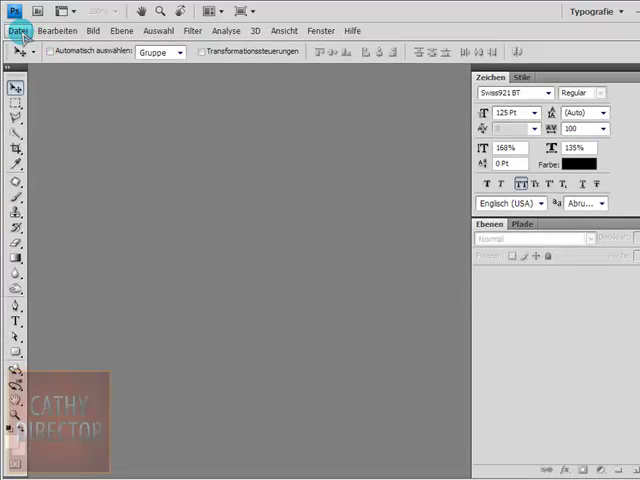
# Step: Create a 1000×700 px, 72 ppi RGB document named 3dText with a transparent background
pyautogui.click(17, 30)
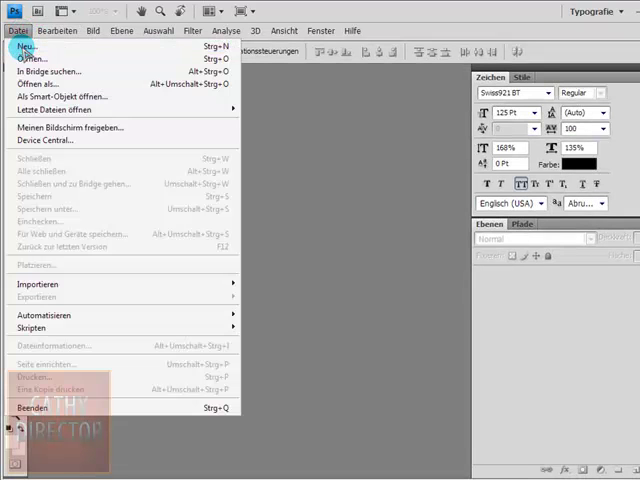
pyautogui.click(25, 46)
pyautogui.write('3dText')
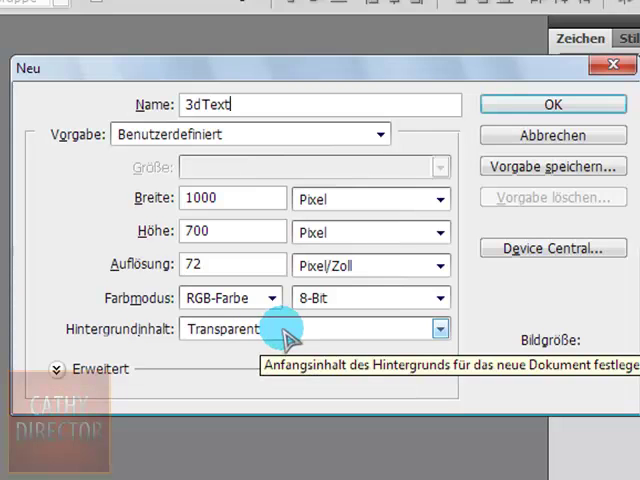
pyautogui.click(552, 104)
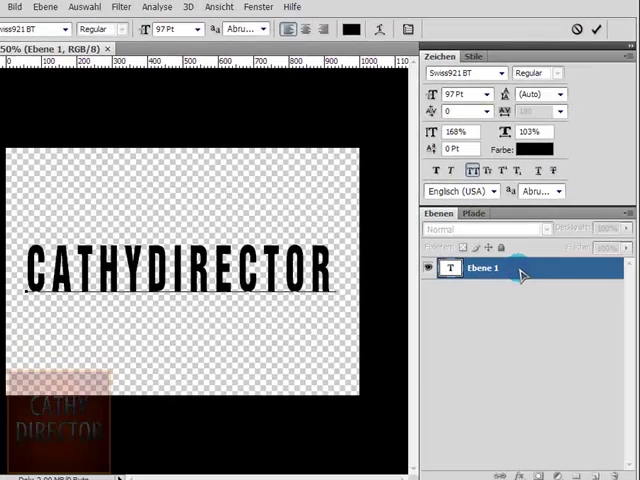
# Step: Bring up the context options for the CATHYDIRECTOR text layer
pyautogui.rightClick(483, 268)
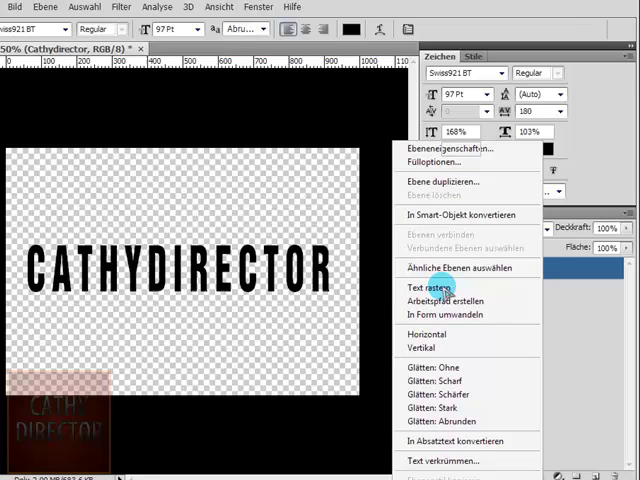
# Step: Rasterize the CATHYDIRECTOR text and apply a perspective transform so the right end recedes
pyautogui.click(423, 288)
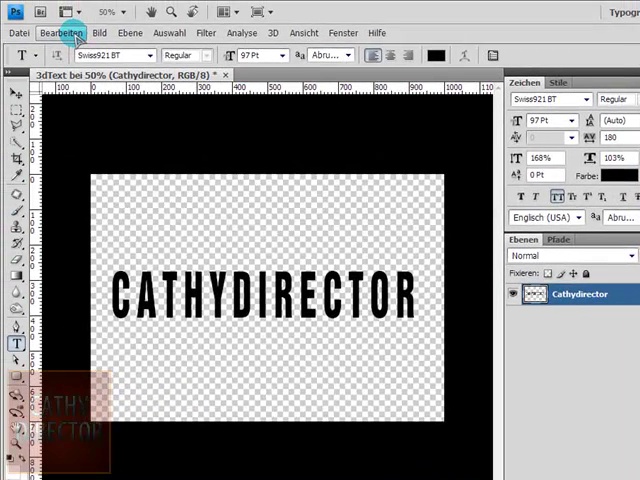
pyautogui.click(61, 32)
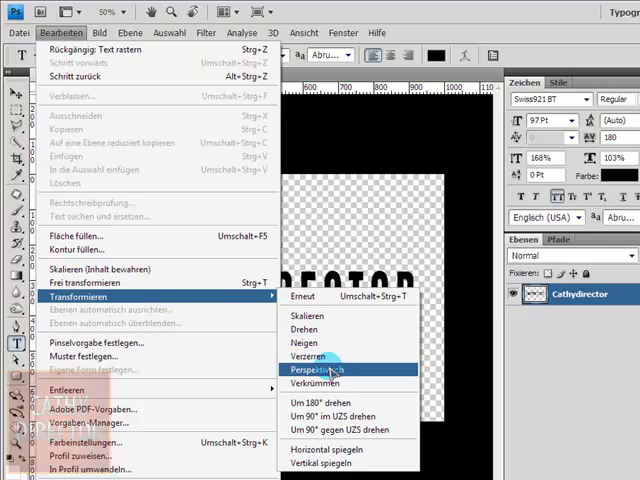
pyautogui.click(322, 369)
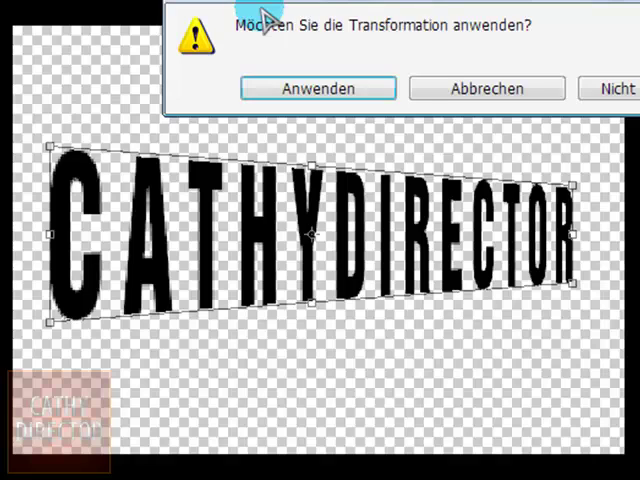
pyautogui.click(318, 88)
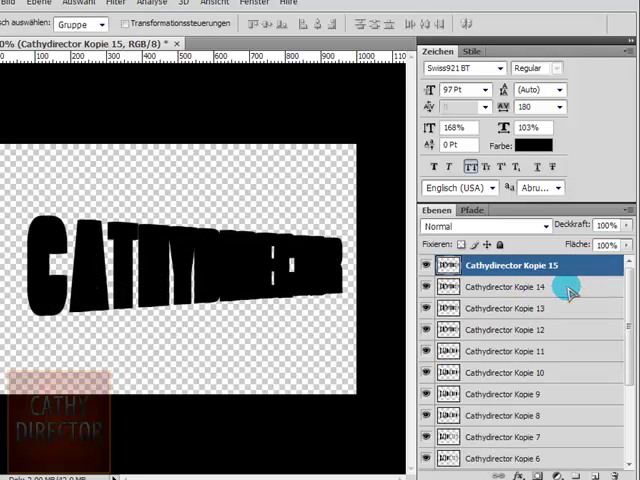
pyautogui.moveTo(622, 292)
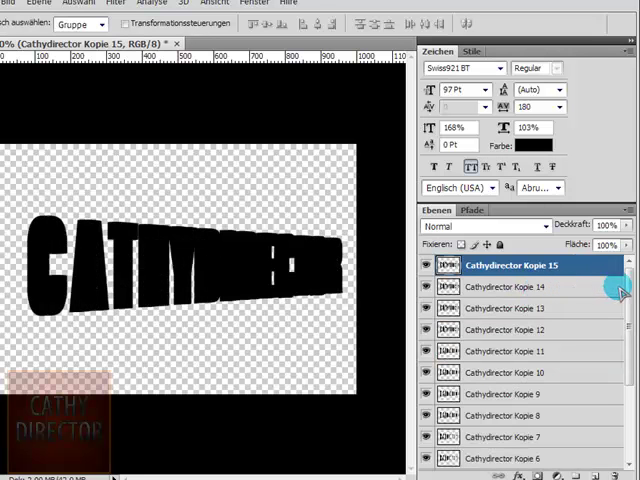
# Step: Merge the selected stacked Cathydirector copies into a single layer
pyautogui.scroll(-3)
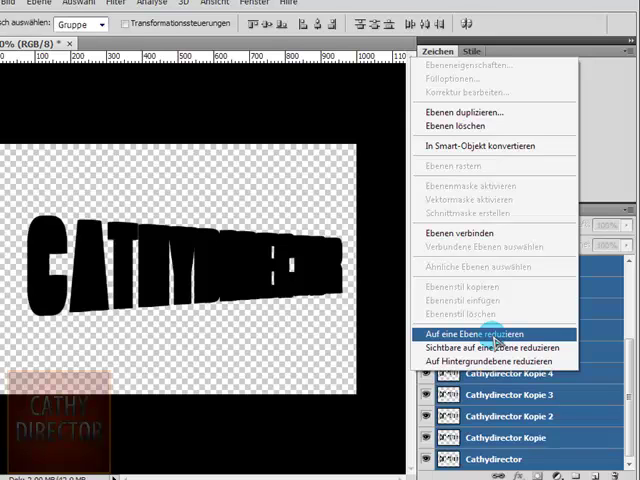
pyautogui.click(470, 334)
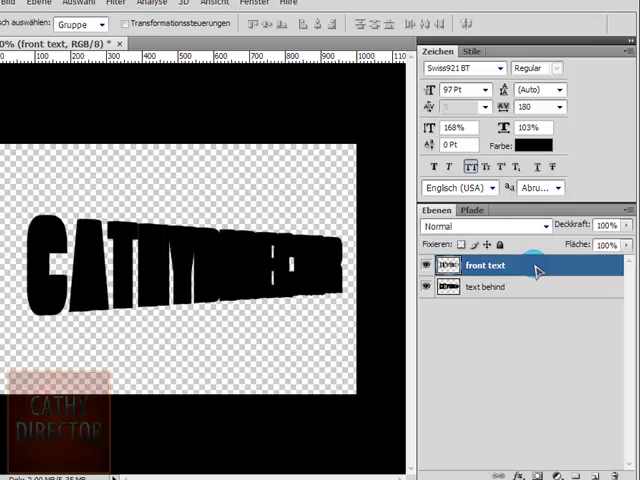
# Step: Add Bevel and Emboss and Gradient Overlay effects to the front text layer
pyautogui.doubleClick(485, 265)
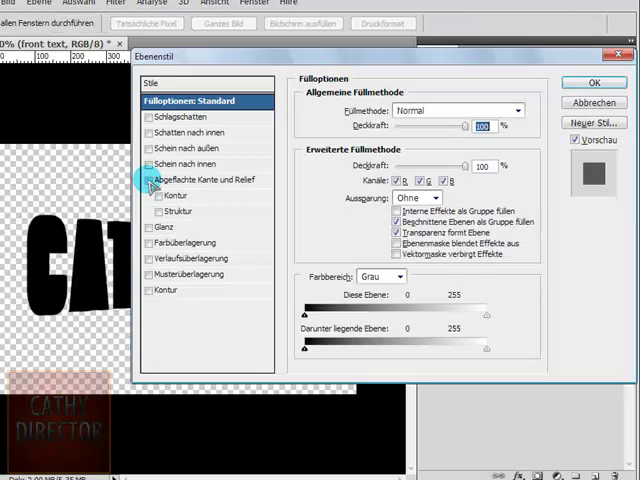
pyautogui.click(147, 180)
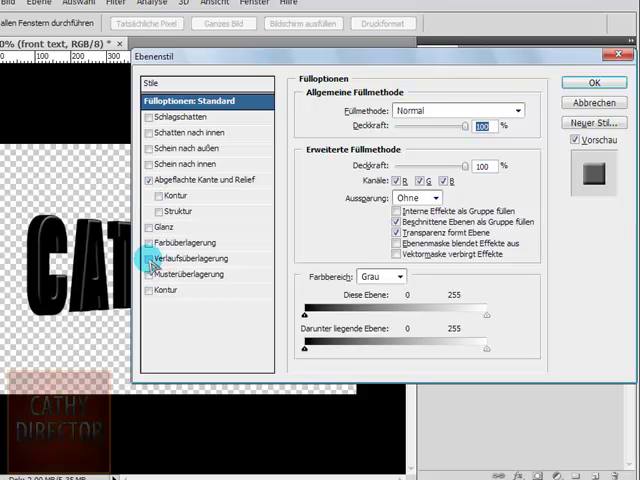
pyautogui.click(155, 290)
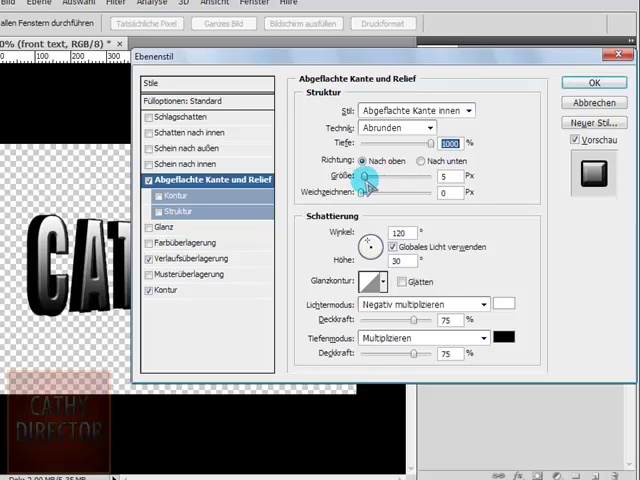
# Step: Set bevel size to 250 px, pick a new gloss contour, lower shadow opacity, and apply
pyautogui.moveTo(367, 178); pyautogui.dragTo(465, 178)
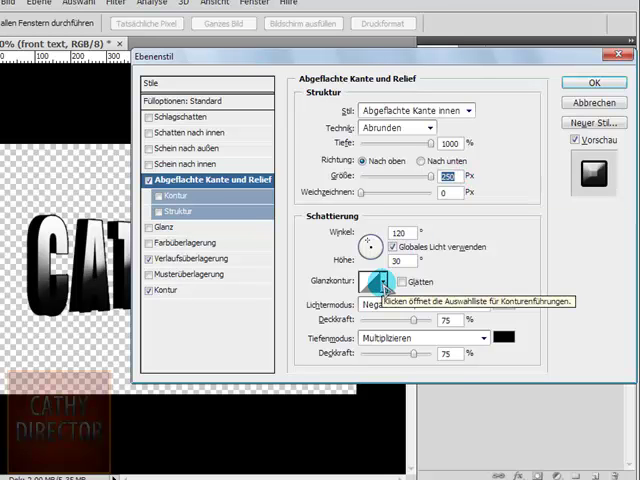
pyautogui.click(375, 282)
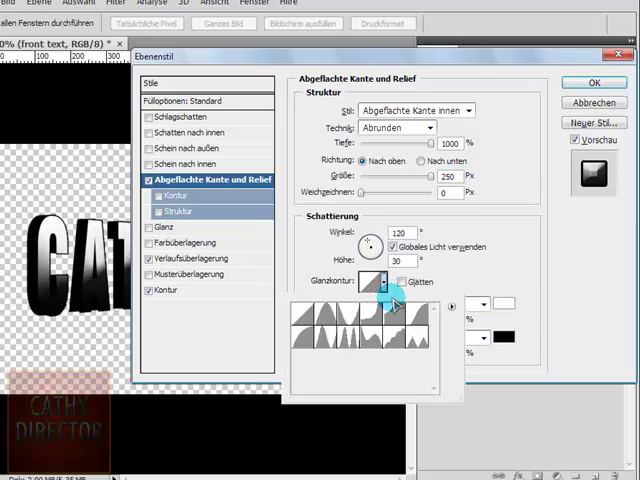
pyautogui.click(395, 320)
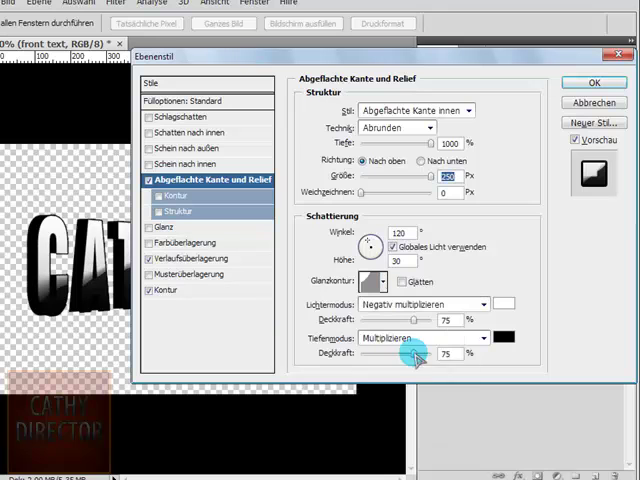
pyautogui.moveTo(408, 353); pyautogui.dragTo(365, 353)
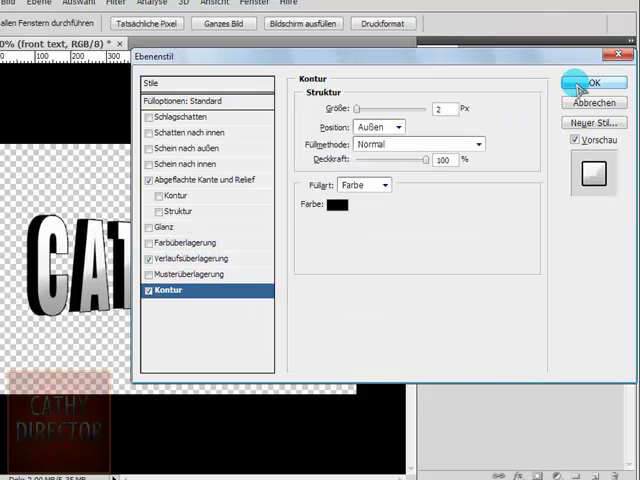
pyautogui.click(570, 83)
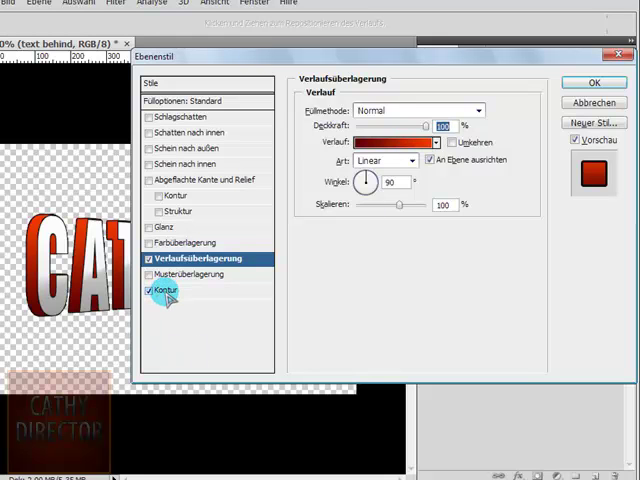
# Step: Add the thin black stroke to the text behind layer and confirm its style
pyautogui.click(150, 289)
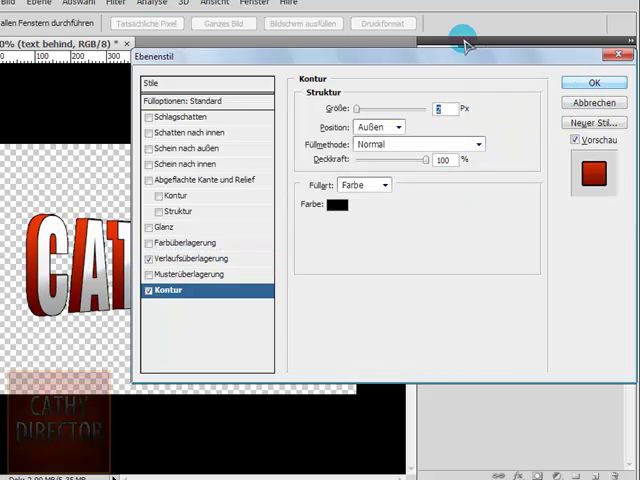
pyautogui.click(593, 82)
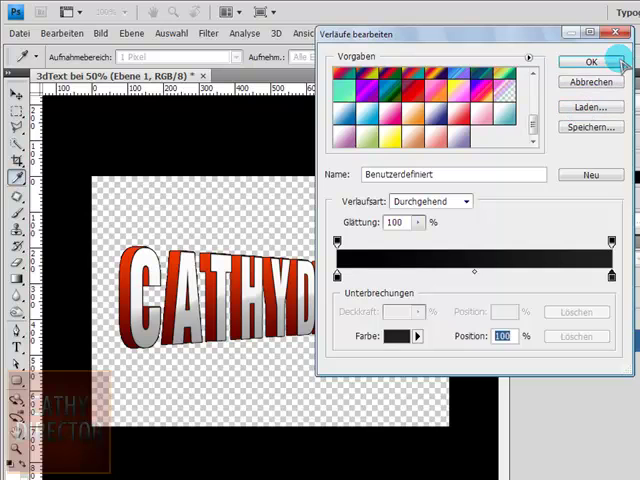
# Step: Confirm the black gradient and drag it vertically across the new background layer
pyautogui.click(589, 62)
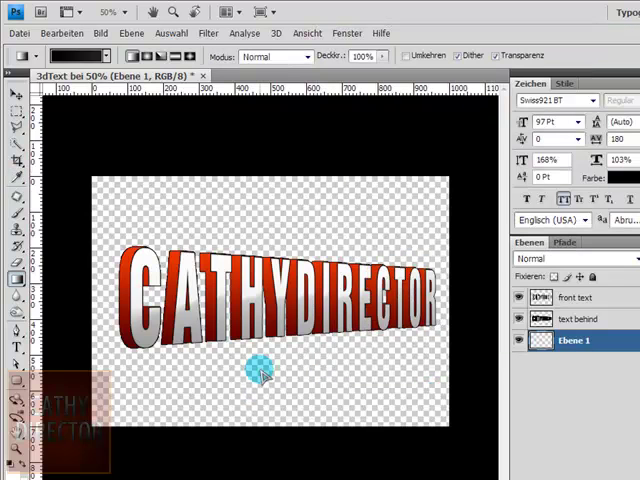
pyautogui.moveTo(261, 371); pyautogui.dragTo(263, 243)
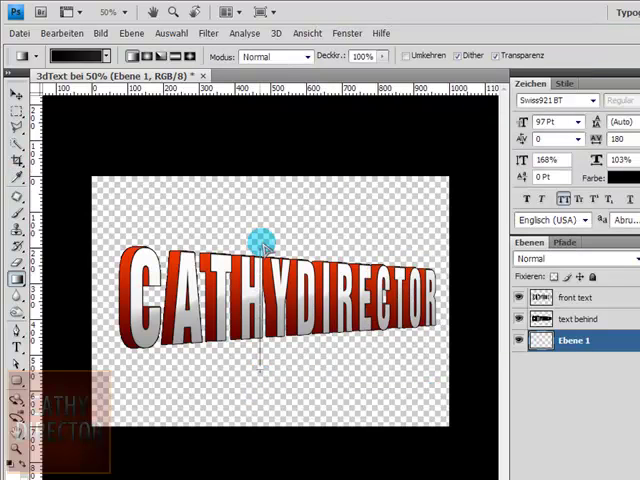